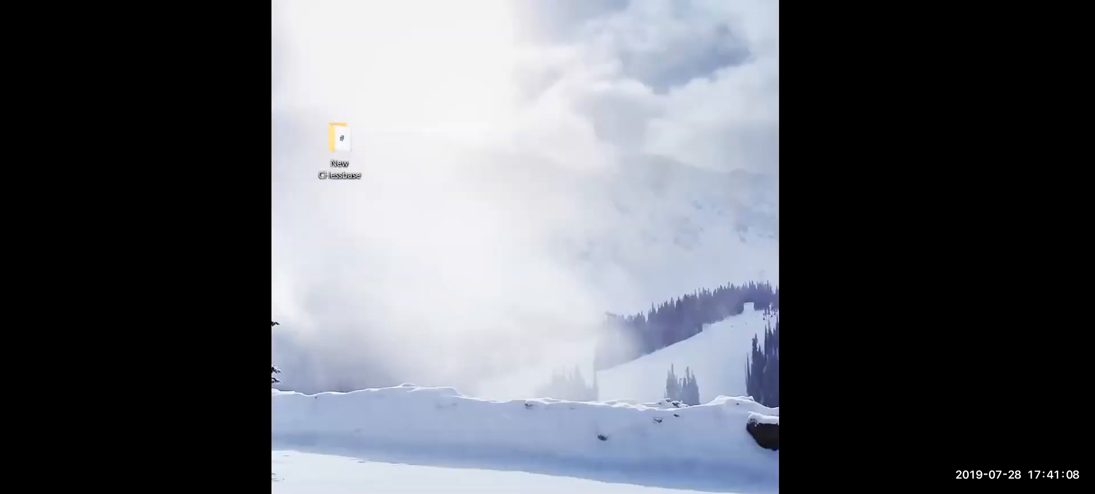
# - Launch the browser from its desktop shortcut and go to Chess.com Live Chess
pyautogui.doubleClick(338, 140)
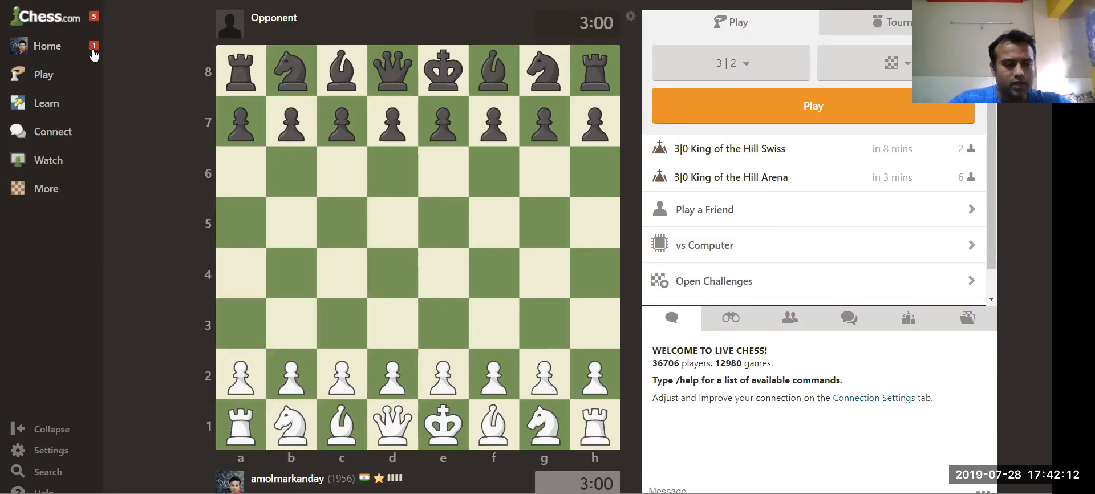
pyautogui.click(43, 74)
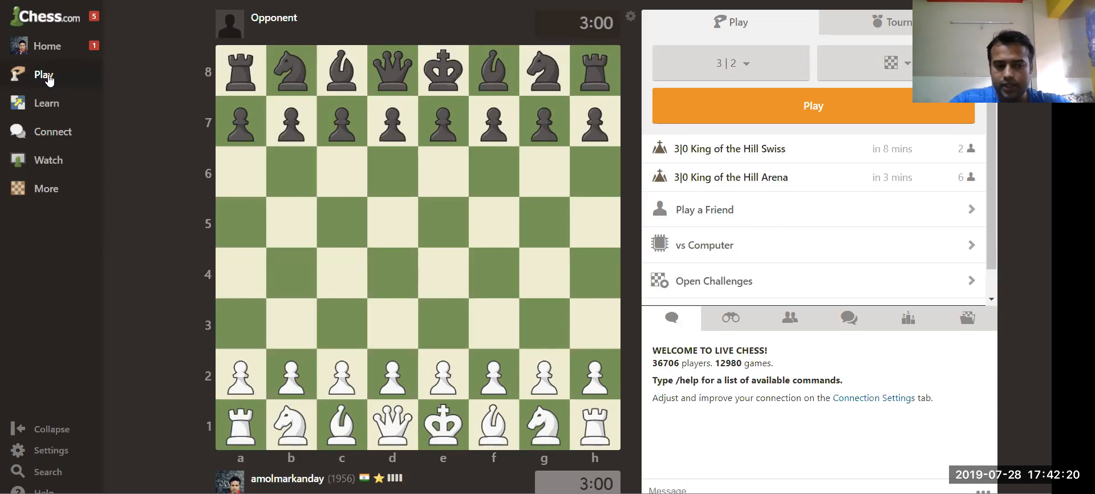
pyautogui.moveTo(57, 78)
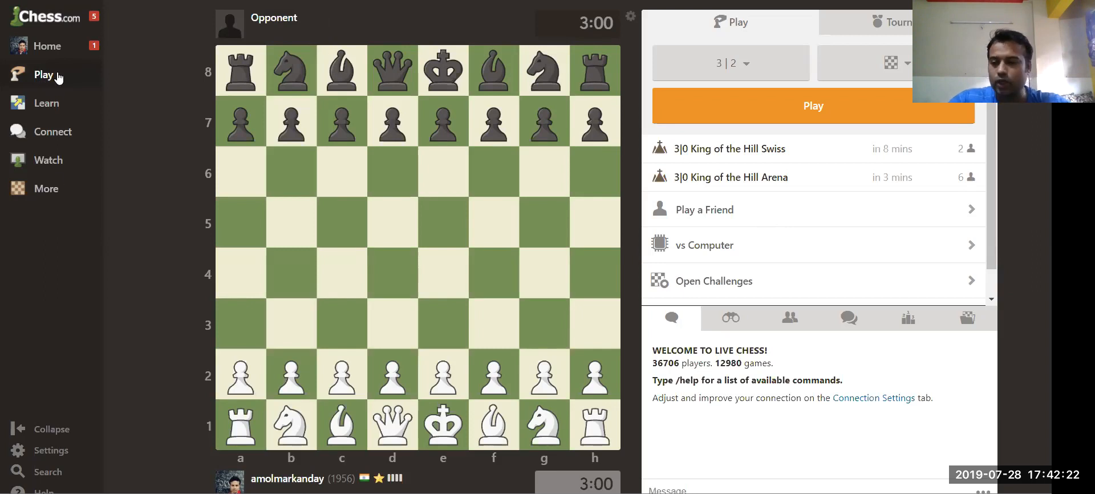
pyautogui.click(44, 75)
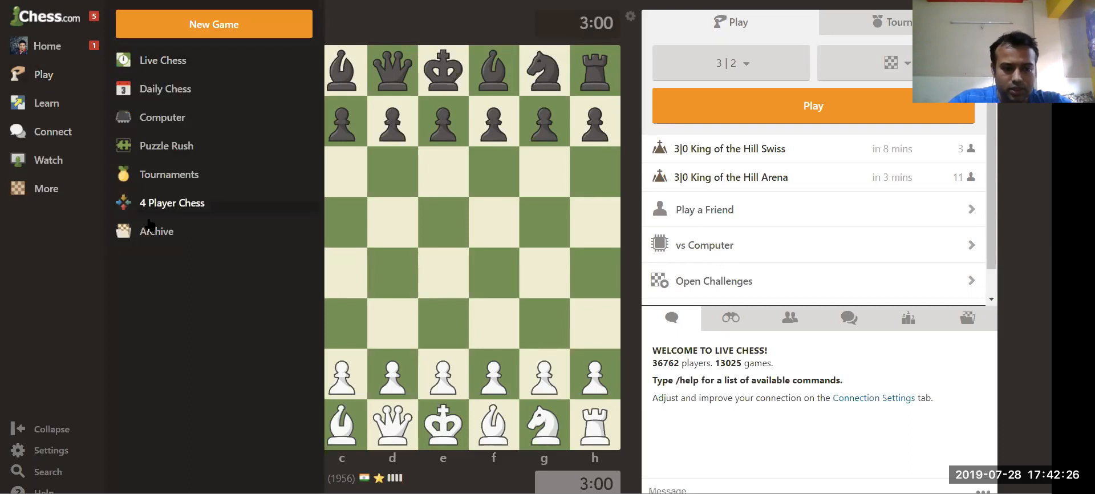
pyautogui.moveTo(43, 75)
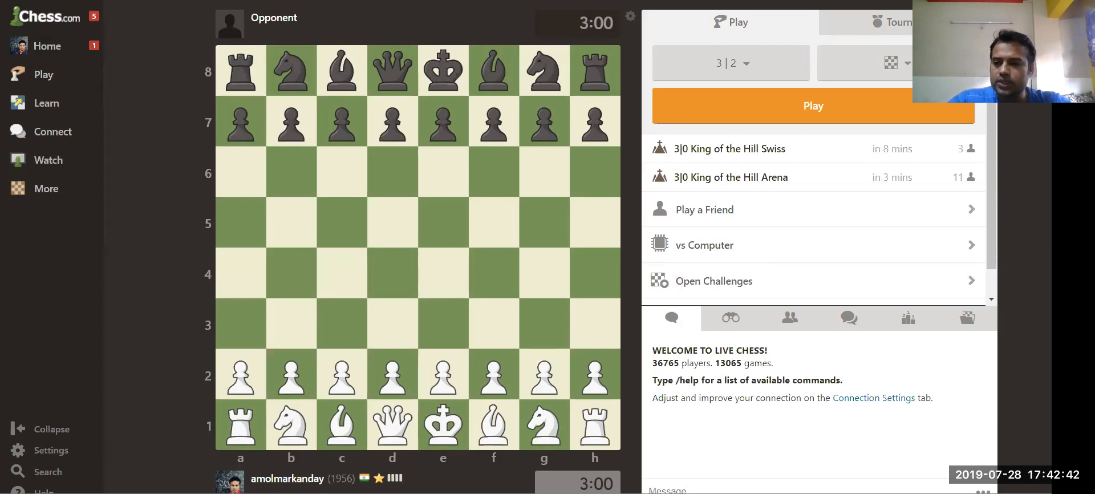
pyautogui.click(894, 22)
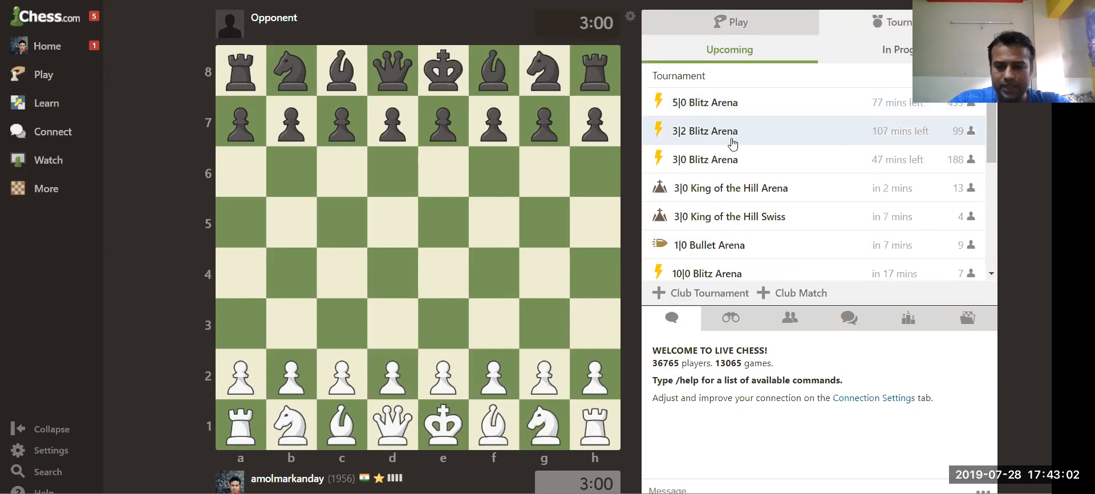
pyautogui.moveTo(788, 153)
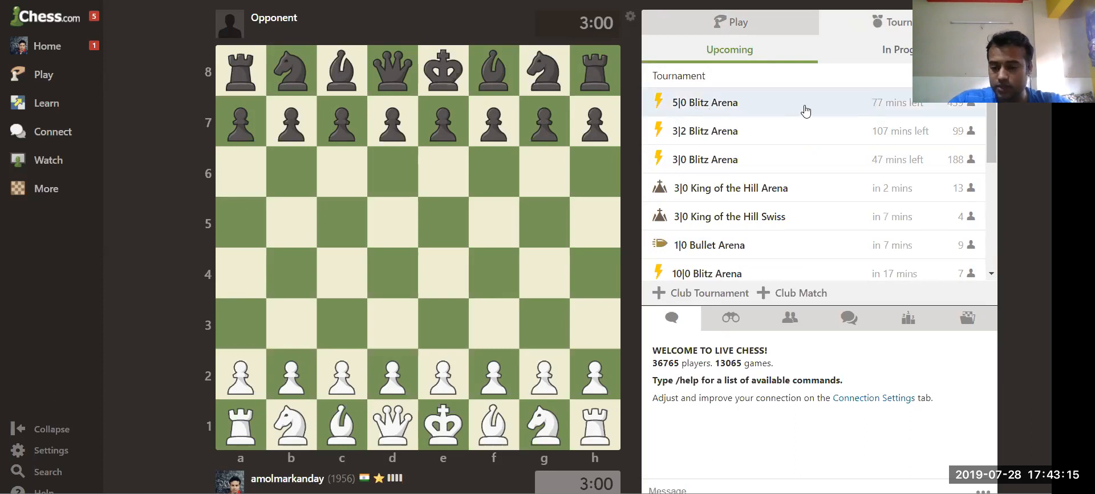
pyautogui.moveTo(827, 167)
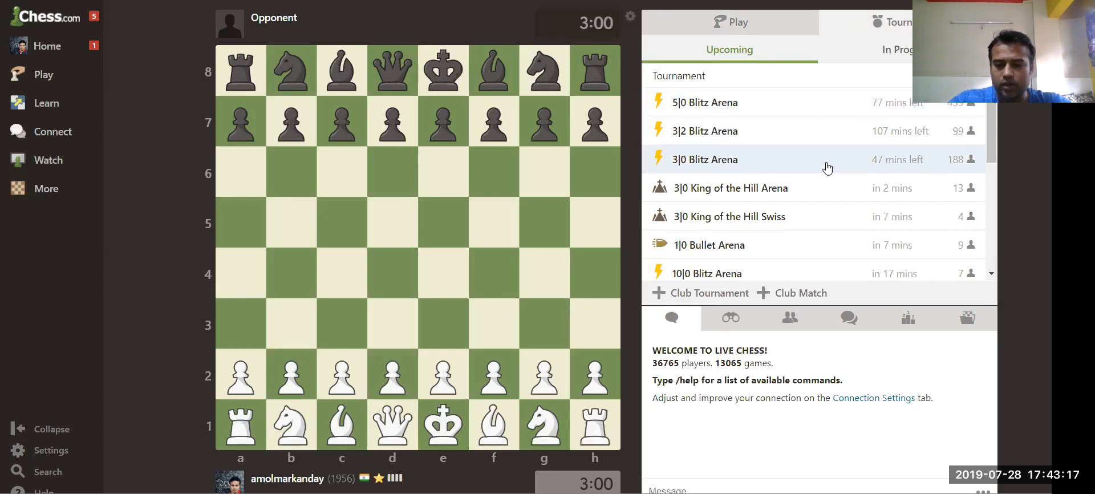
pyautogui.moveTo(798, 102)
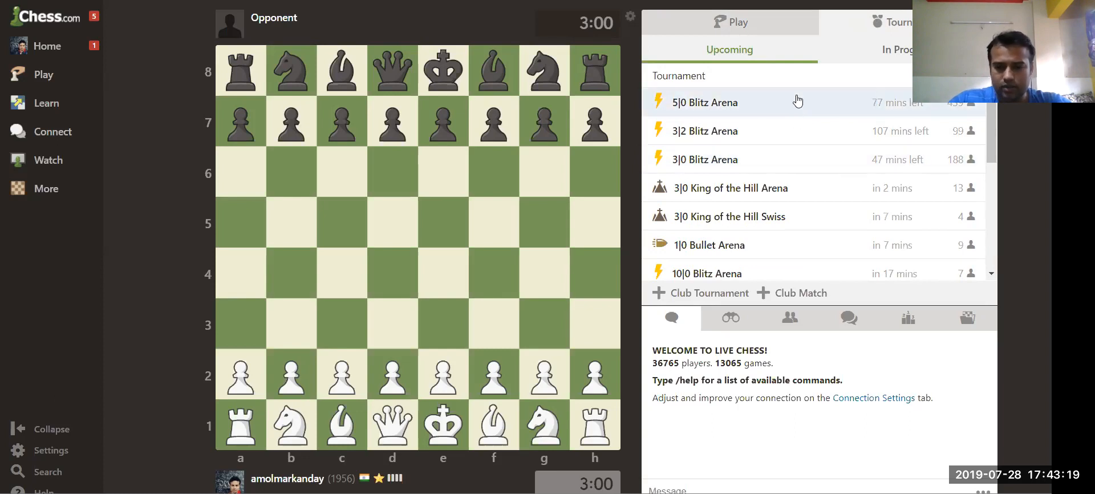
# - Open the 5|0 Blitz Arena tournament
pyautogui.click(704, 102)
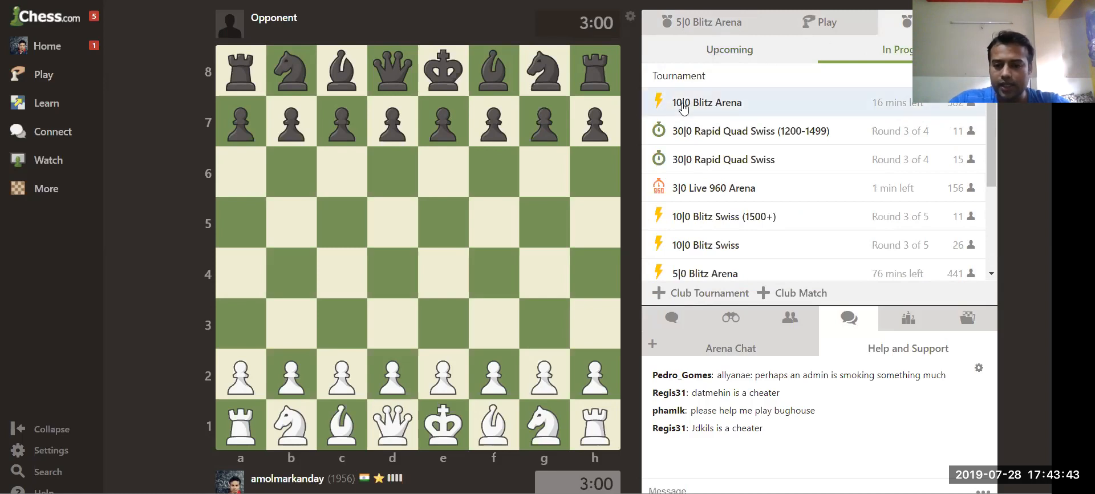
pyautogui.moveTo(705, 107)
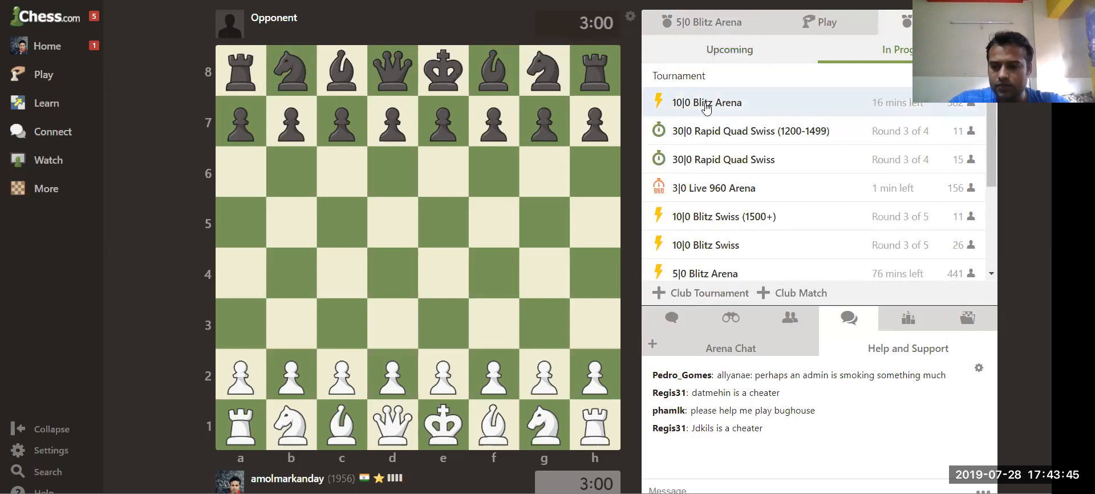
pyautogui.moveTo(869, 111)
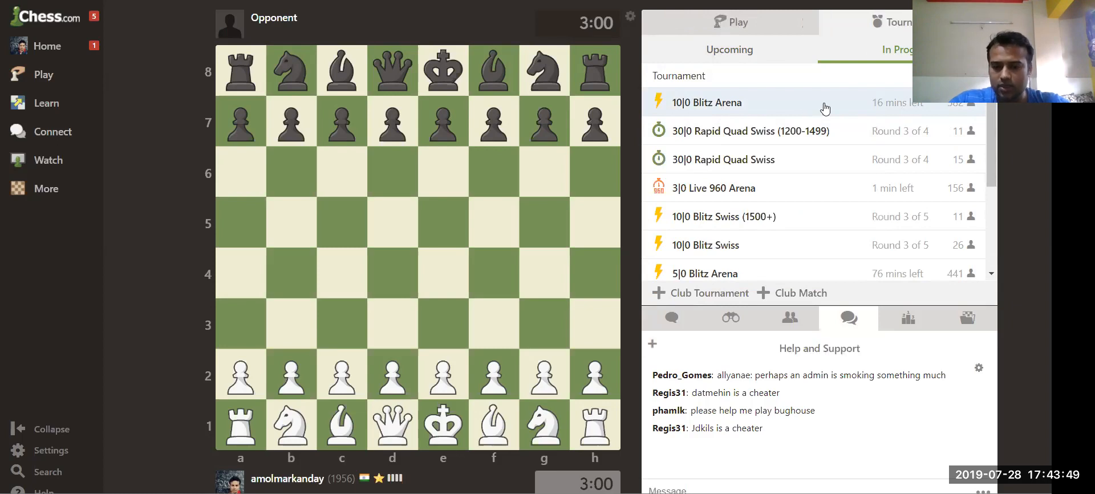
# - Open the 10|0 Blitz Arena and scroll its 584-player leaderboard
pyautogui.click(706, 102)
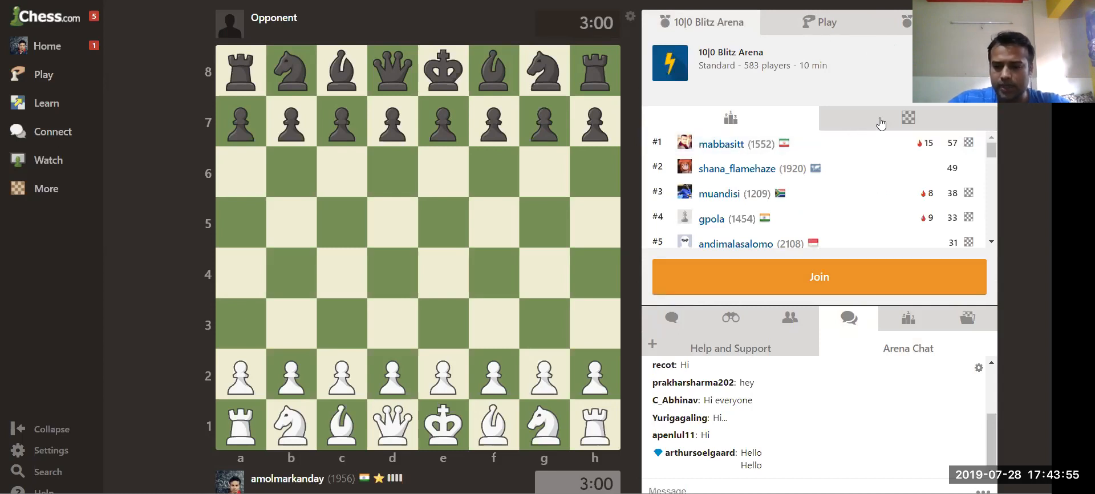
pyautogui.click(907, 118)
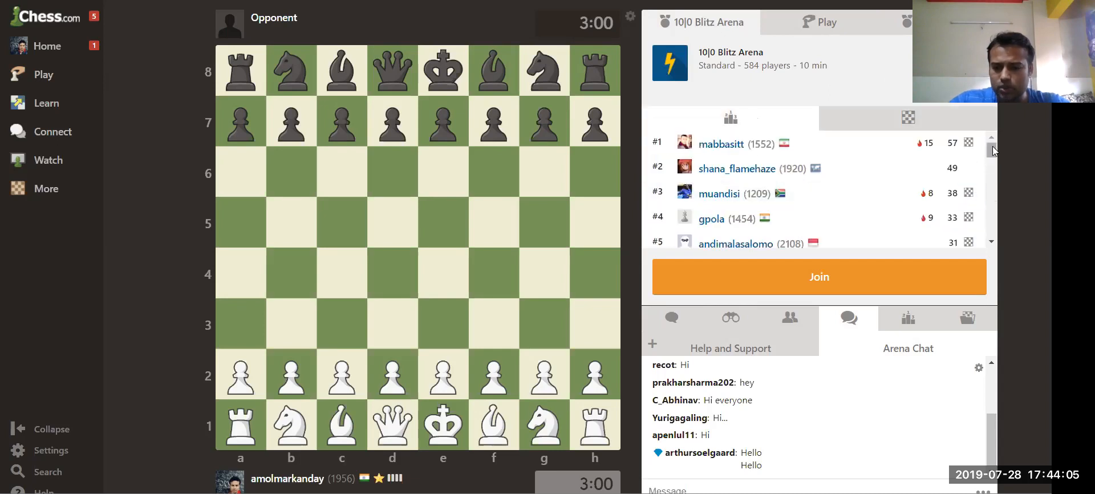
pyautogui.scroll(-3)
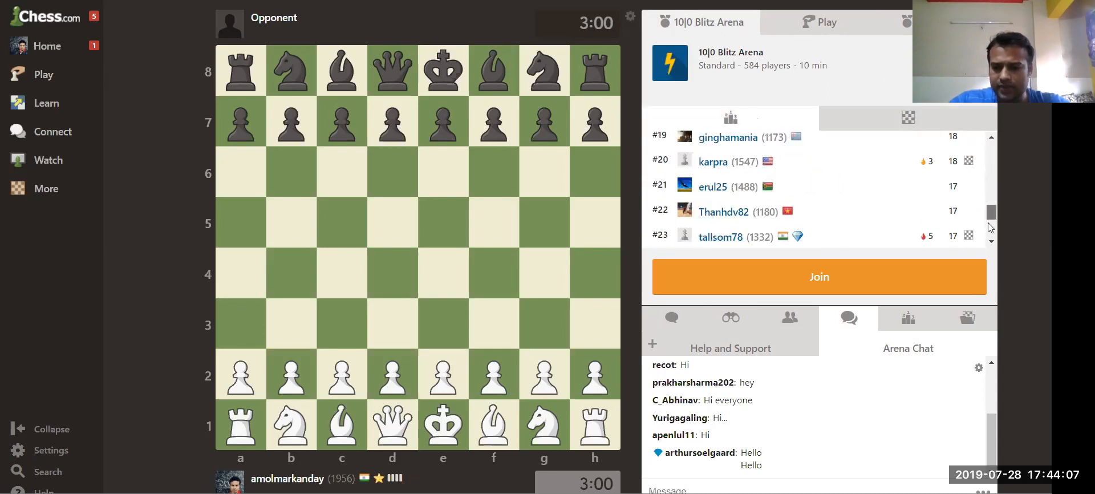